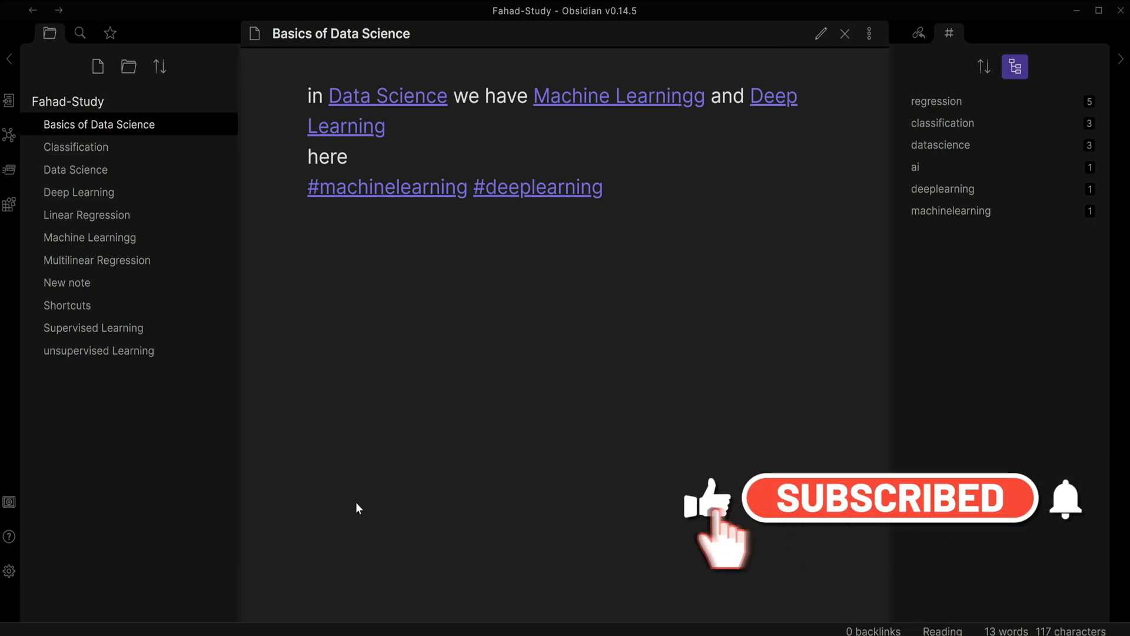
mouse_move(98, 66)
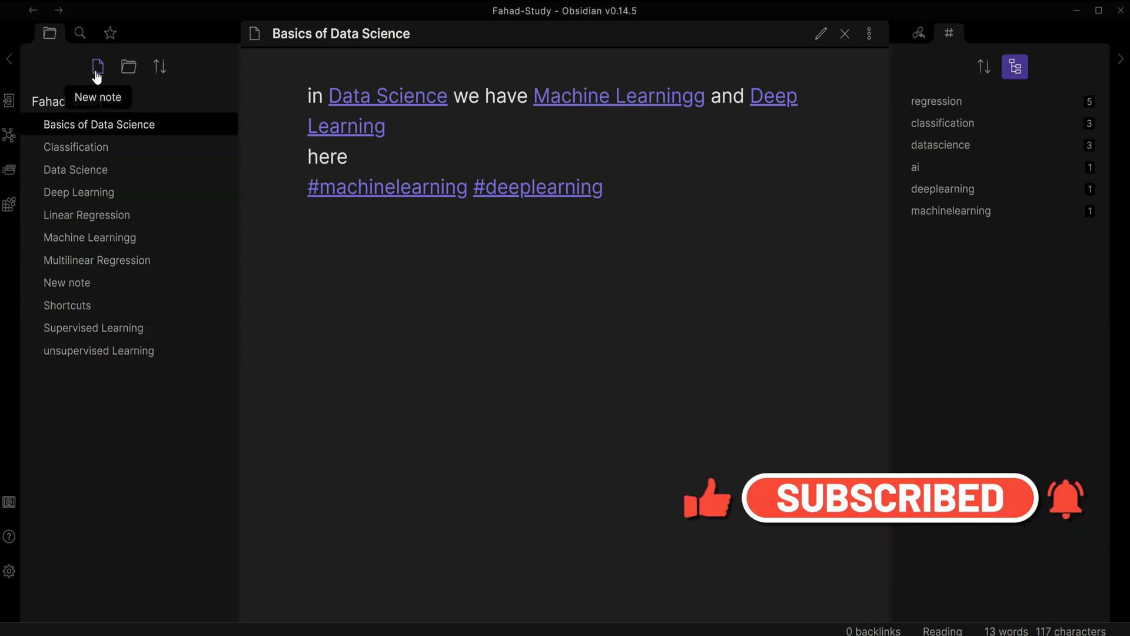
mouse_move(128, 67)
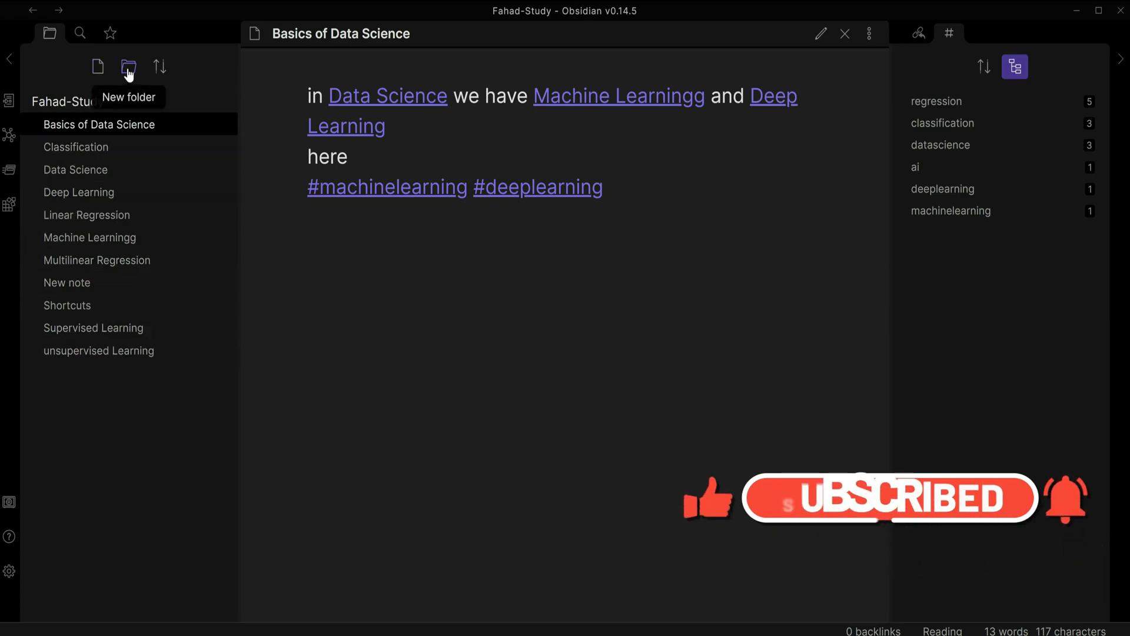
Create a new vault folder named Supervised Learning Folder.
click(129, 67)
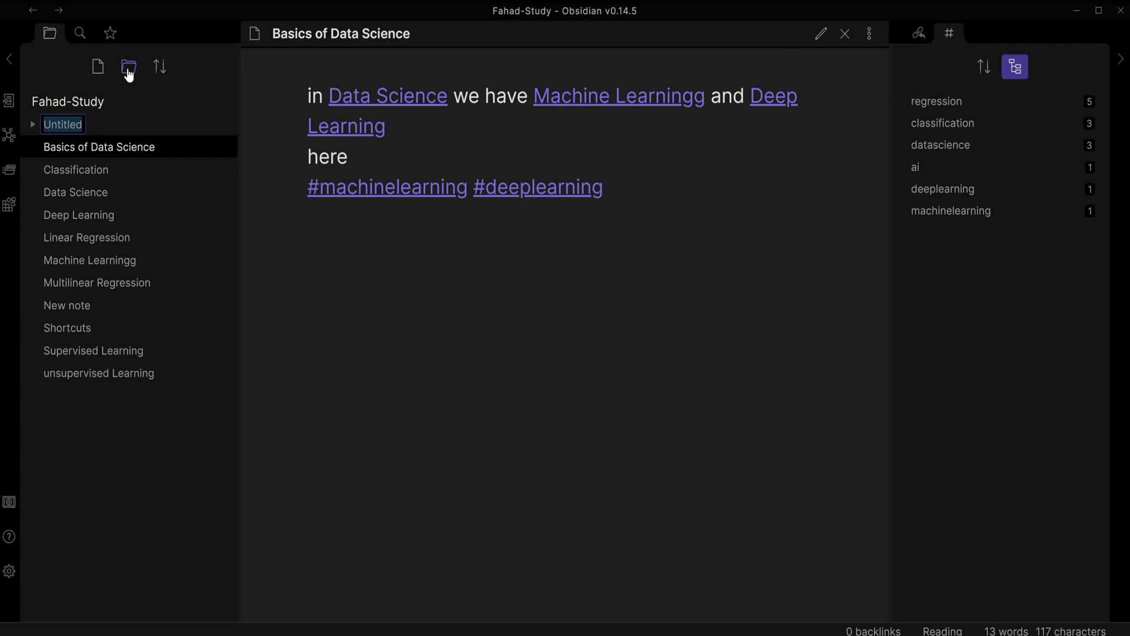
text(Supervised Learning Folder)
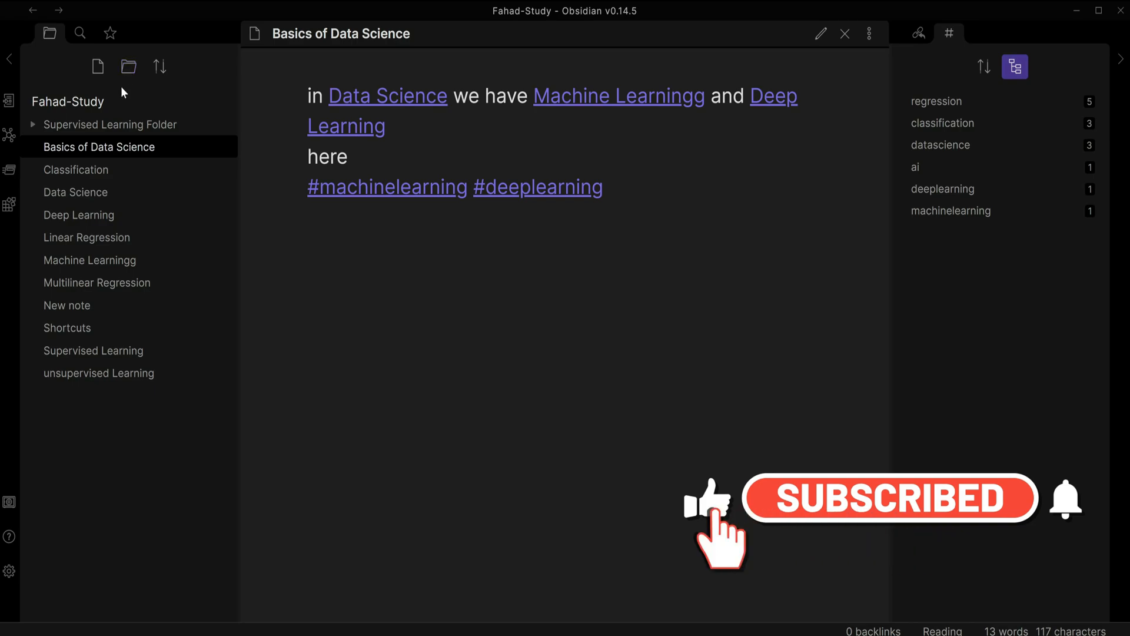
mouse_move(105, 129)
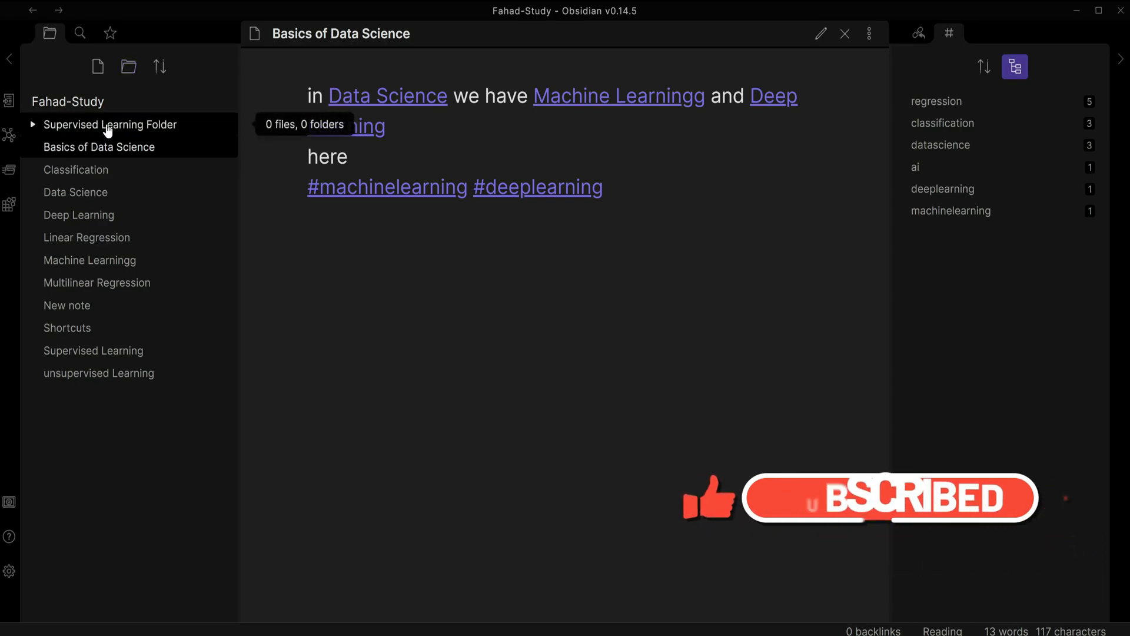
mouse_move(75, 192)
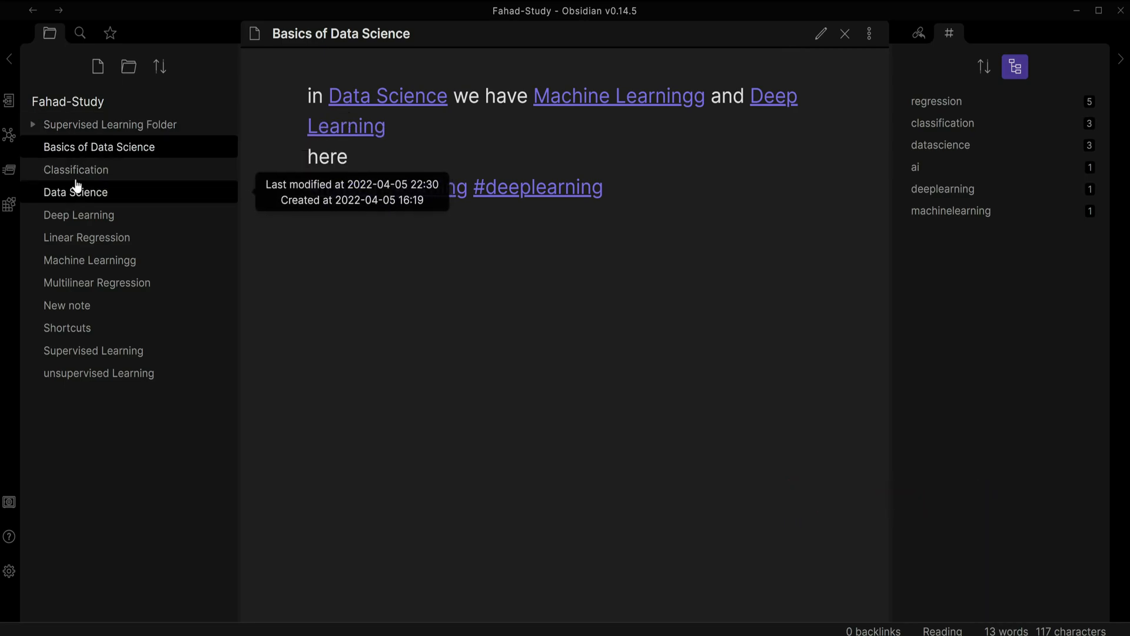
Move the Classification note into Supervised Learning Folder and expand the folder.
click(77, 170)
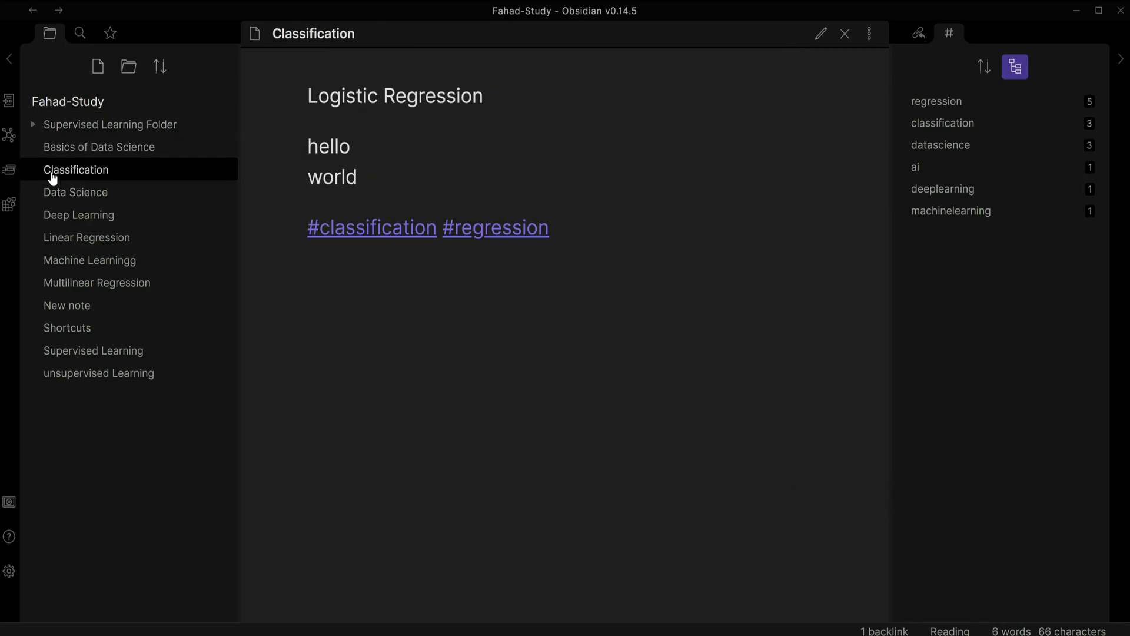
drag(75, 169, 108, 124)
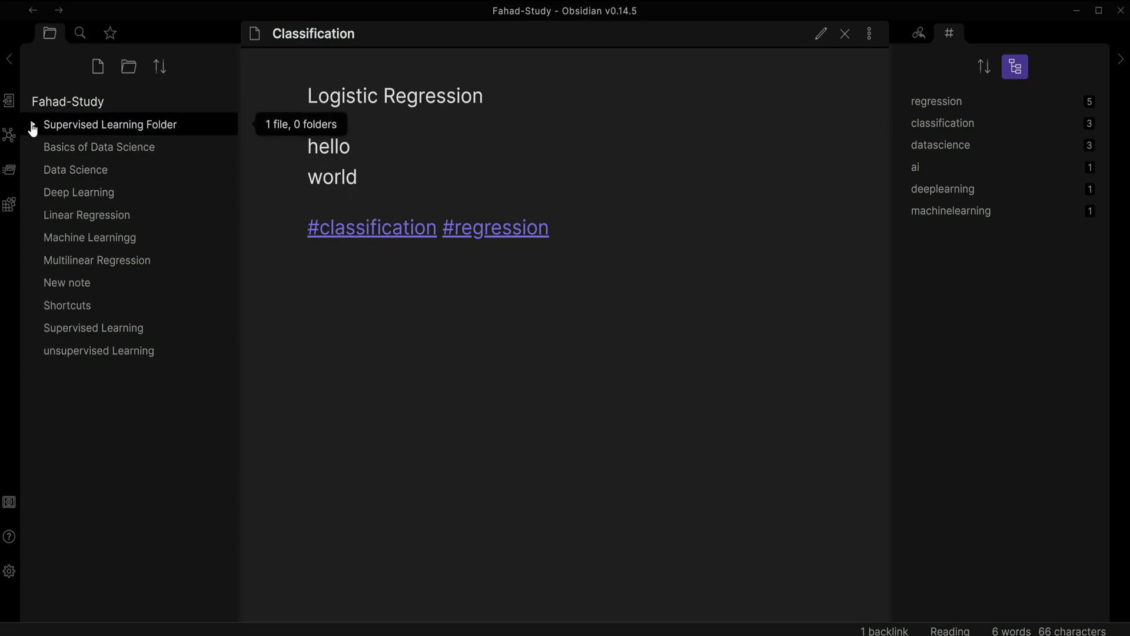
click(33, 124)
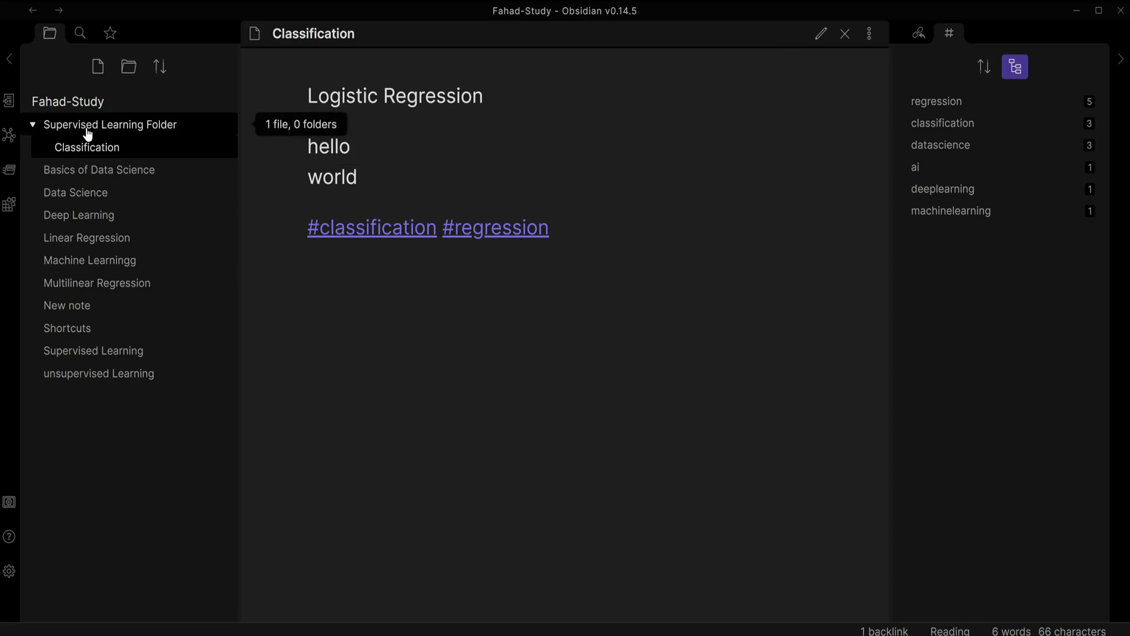
mouse_move(88, 147)
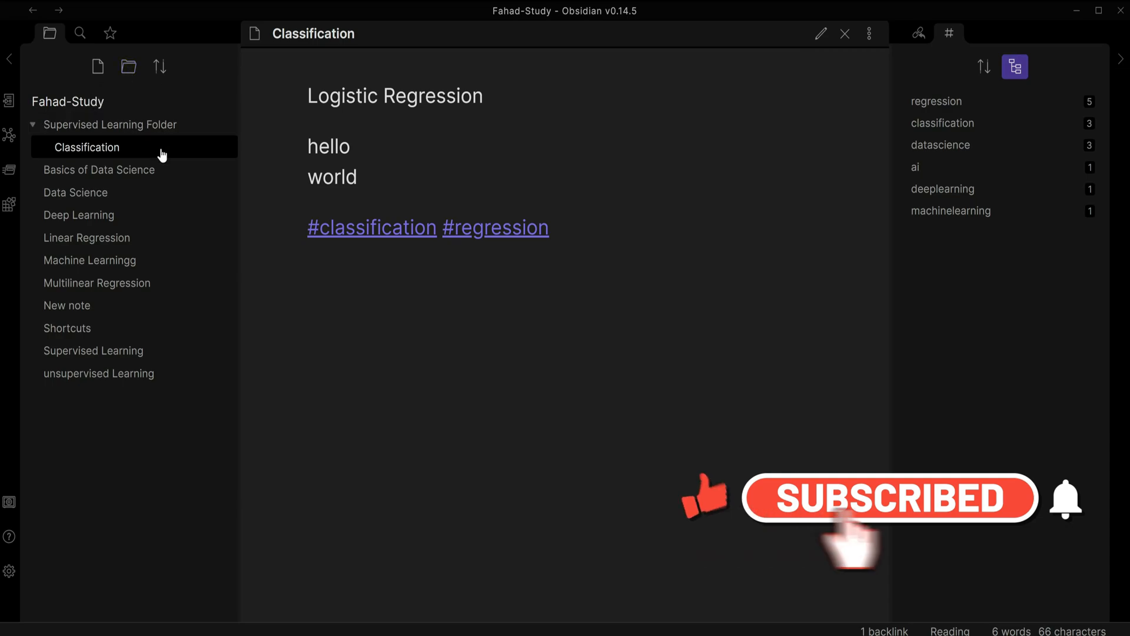
mouse_move(128, 66)
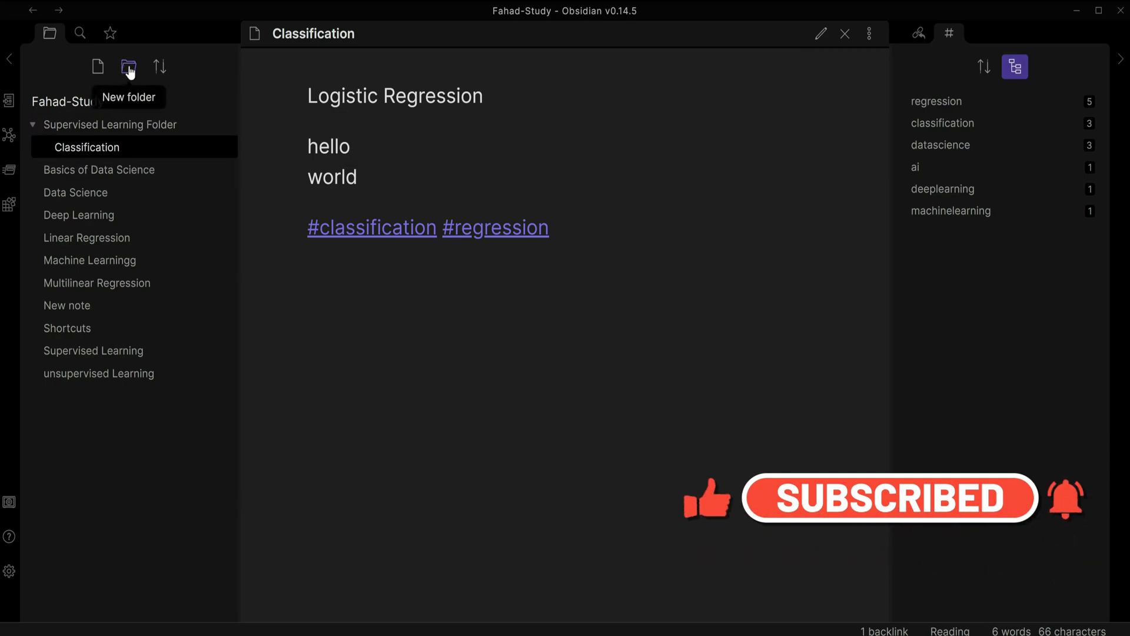
Create a folder named new folder and place it inside Supervised Learning Folder.
click(128, 67)
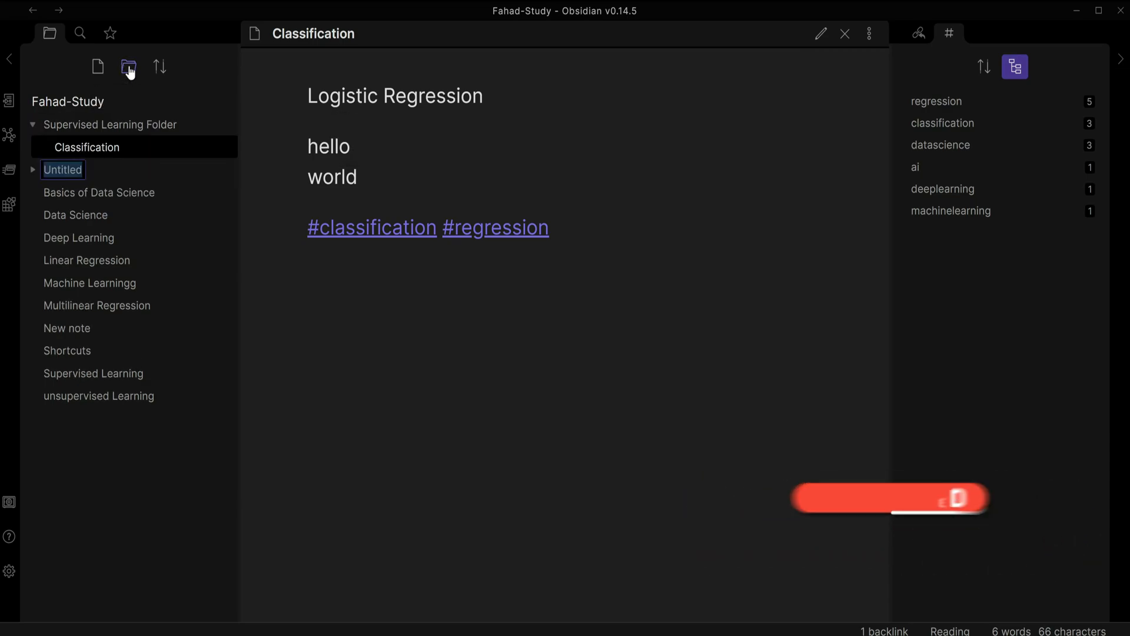
click(129, 66)
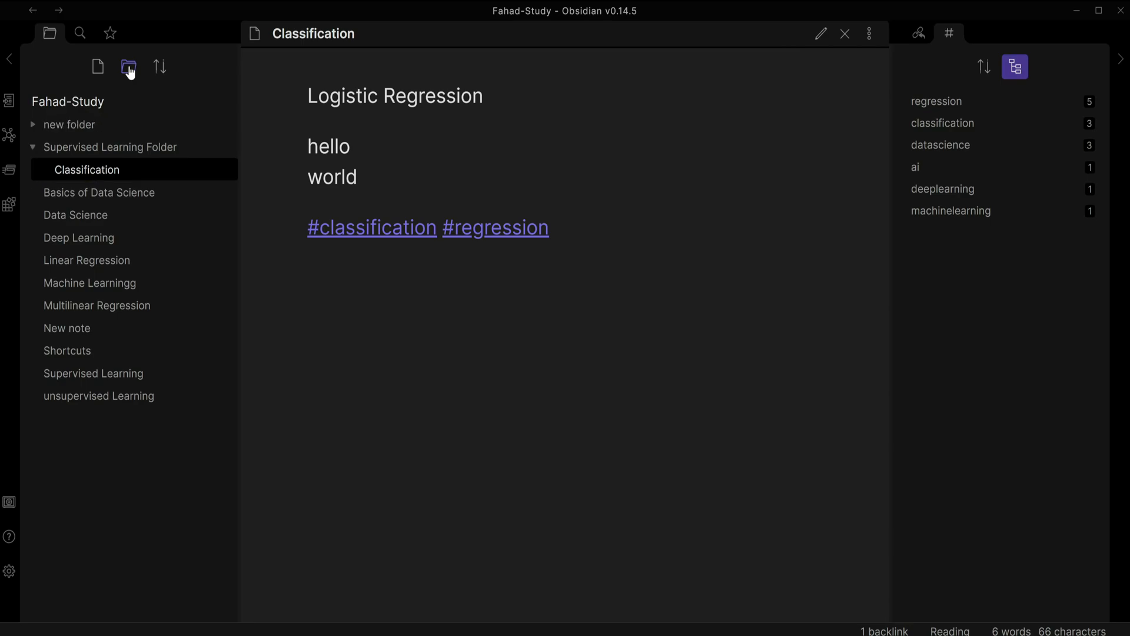
mouse_move(68, 124)
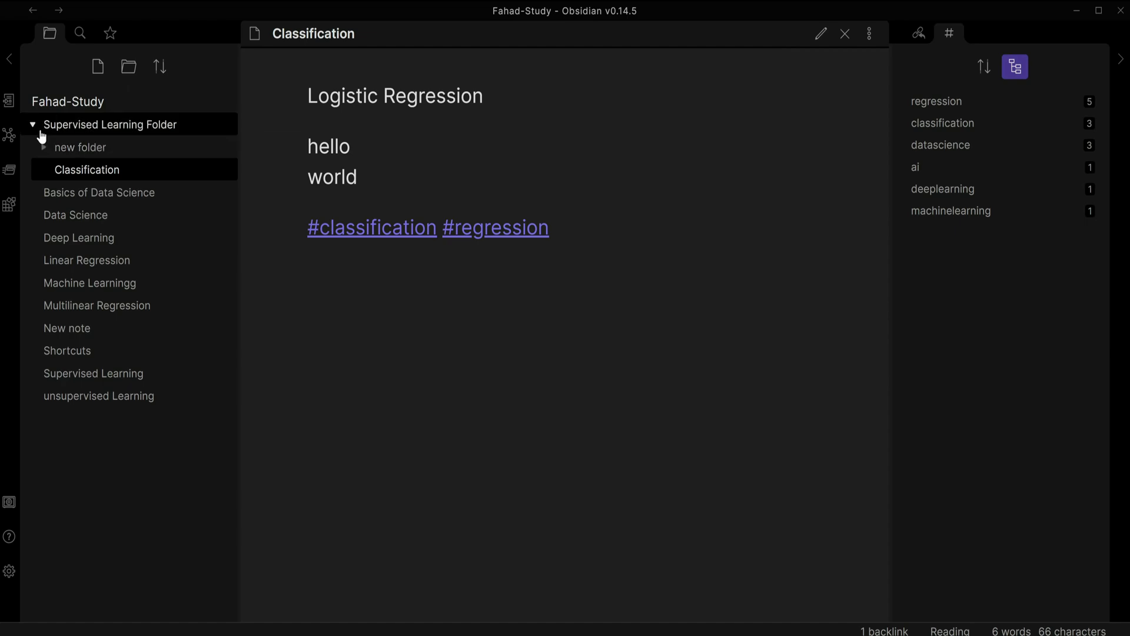
click(33, 124)
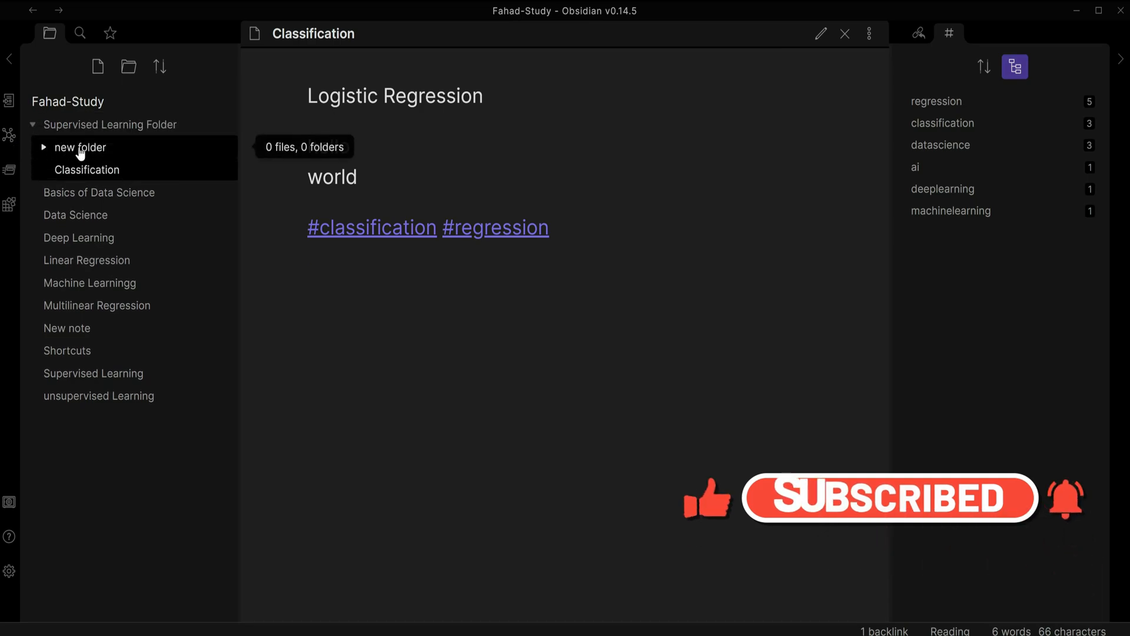
mouse_move(87, 170)
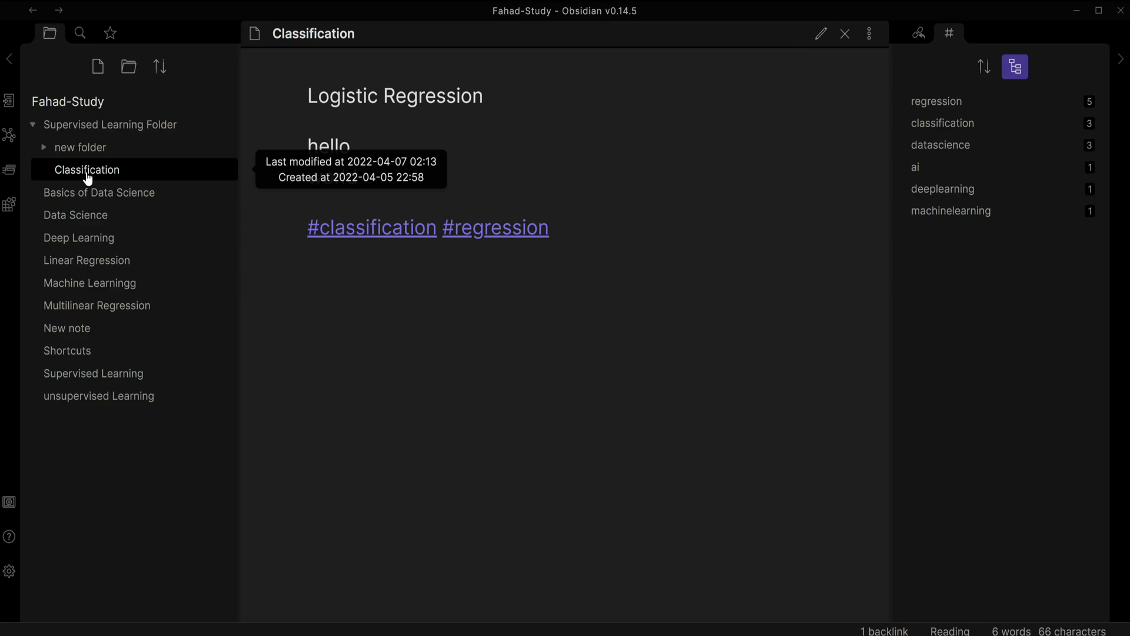
Expand new folder to show the Classification note nested inside it.
click(43, 147)
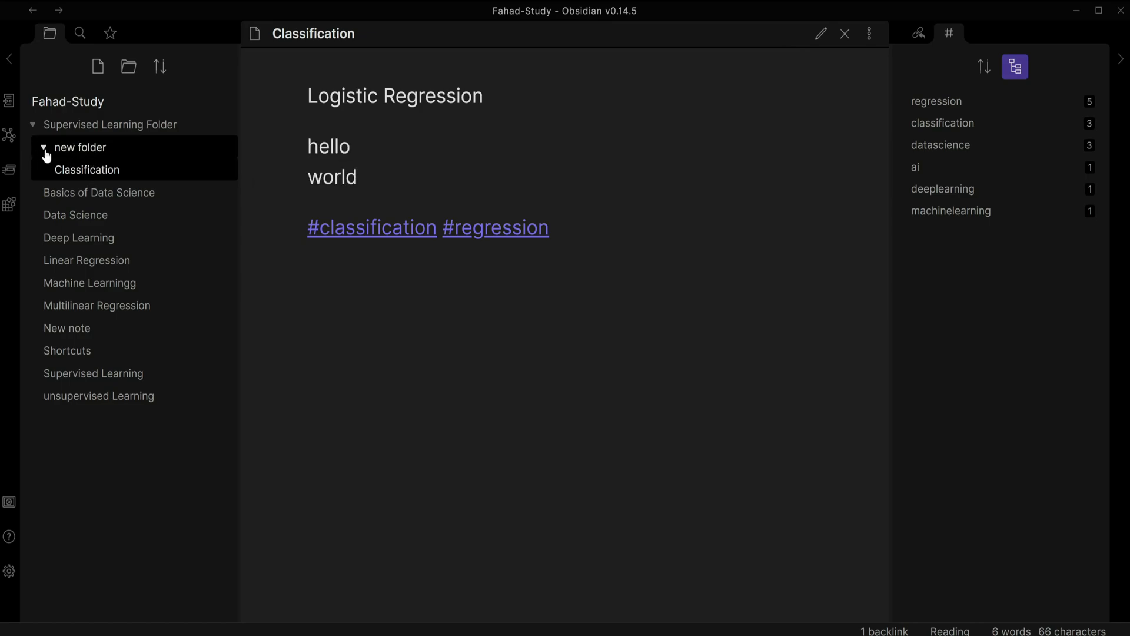
mouse_move(98, 192)
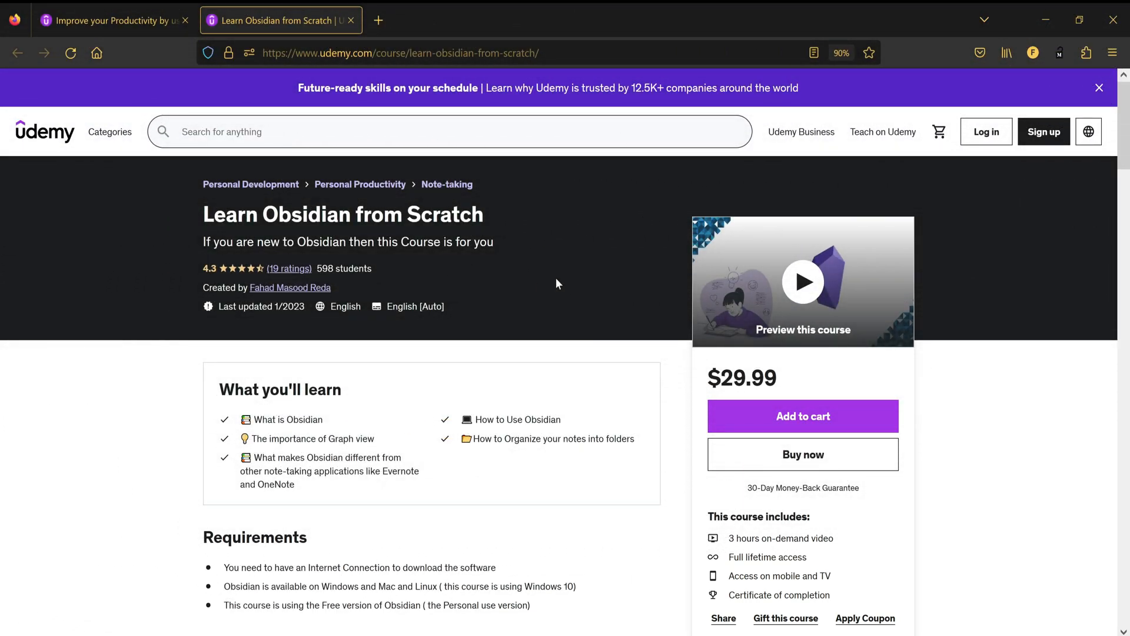
mouse_move(503, 291)
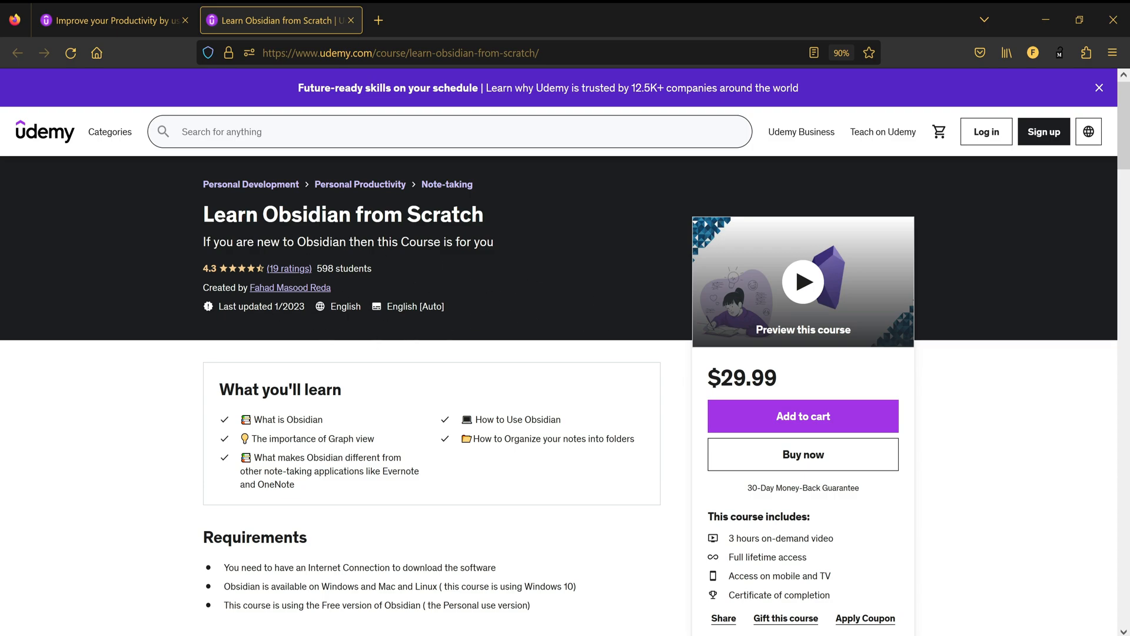
Highlight the Learn Obsidian from Scratch course title and skim the Udemy page.
triple_click(342, 214)
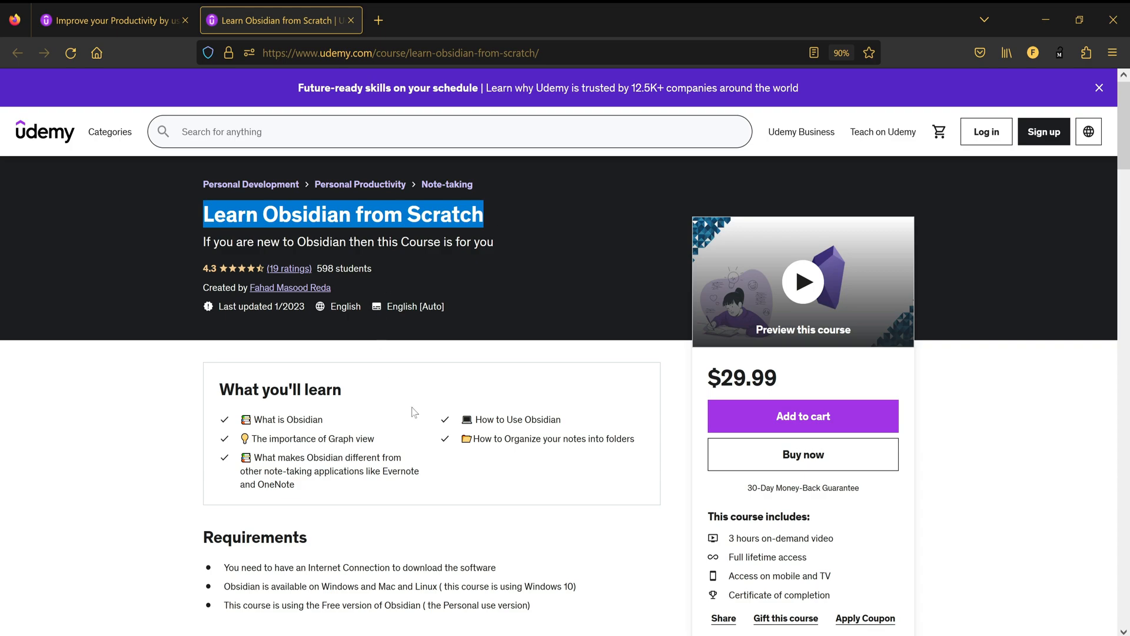
scroll(down, 3)
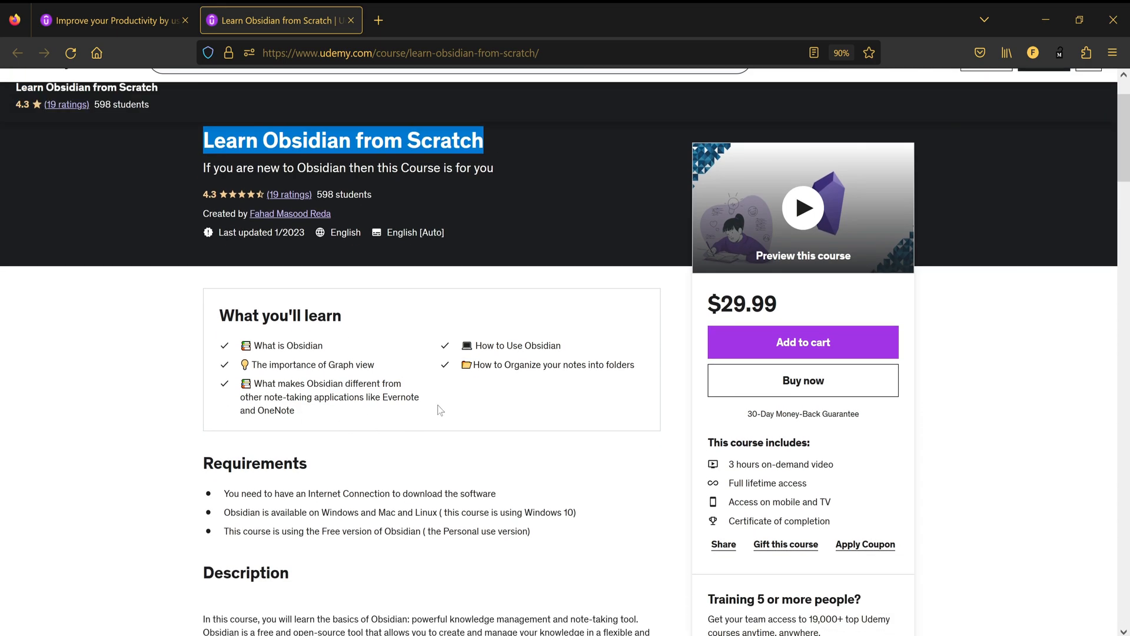
scroll(up, 3)
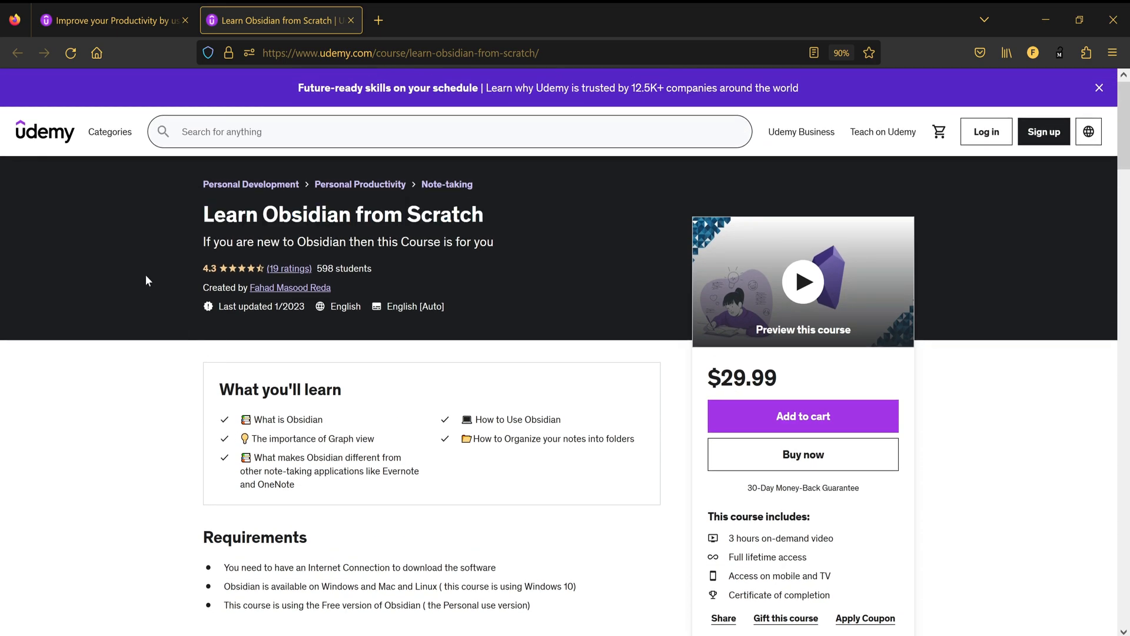
click(108, 20)
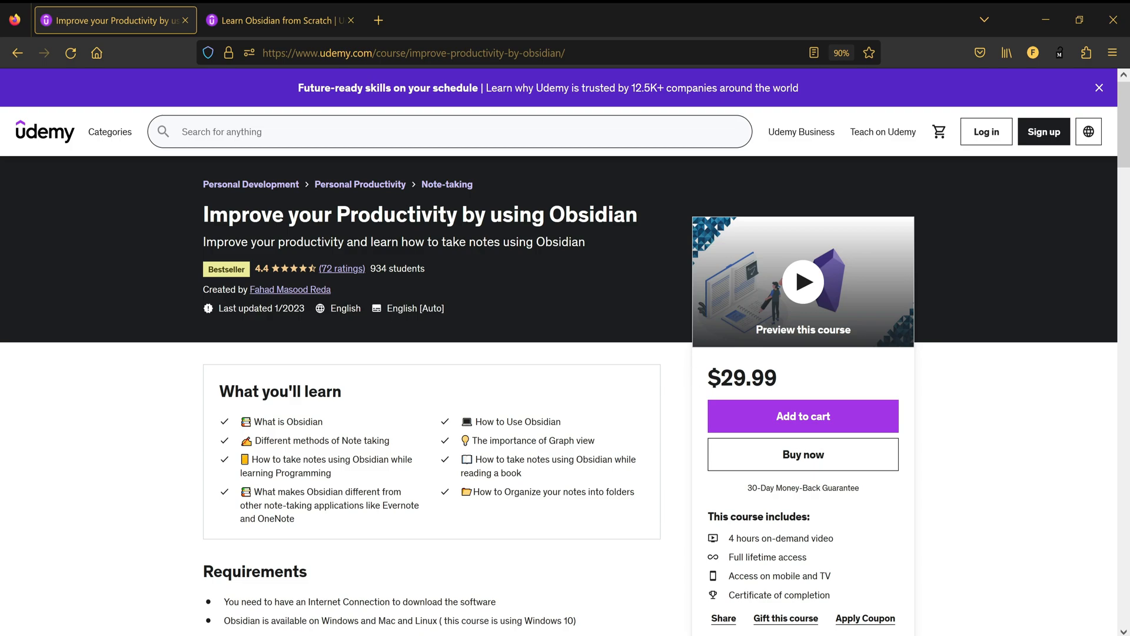
Highlight the $29.99 price on the Improve your Productivity by using Obsidian course.
double_click(742, 378)
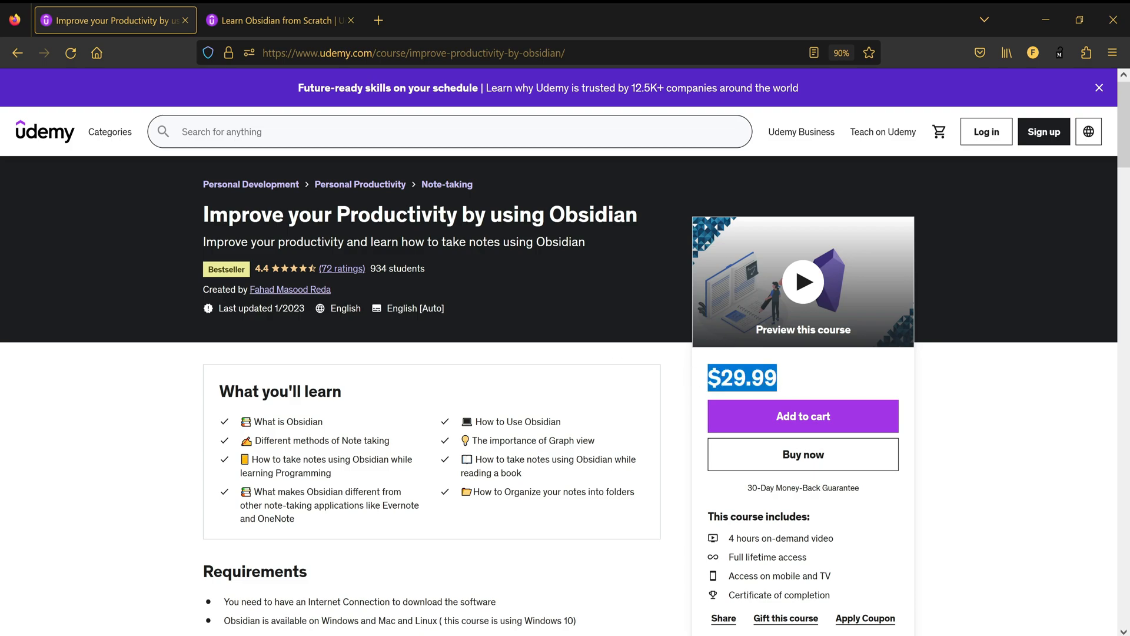